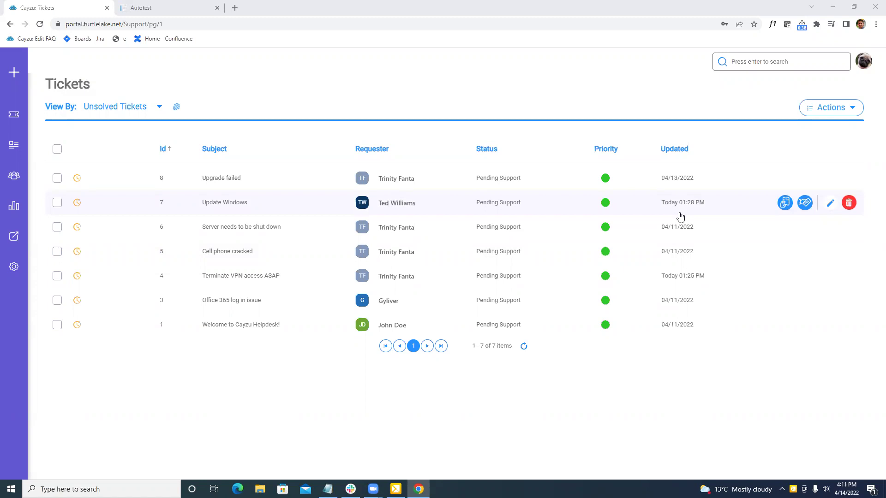
{"action": "mouse_move", "coordinate": [213, 24]}
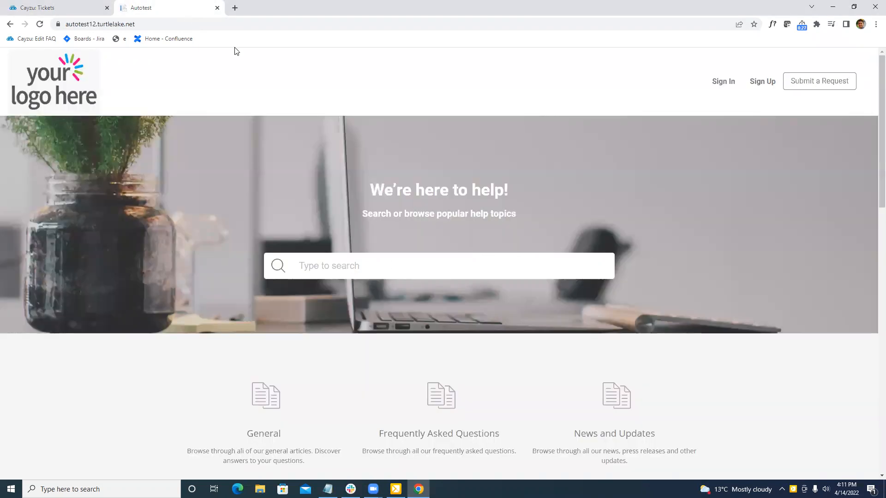
{"action": "mouse_move", "coordinate": [607, 90]}
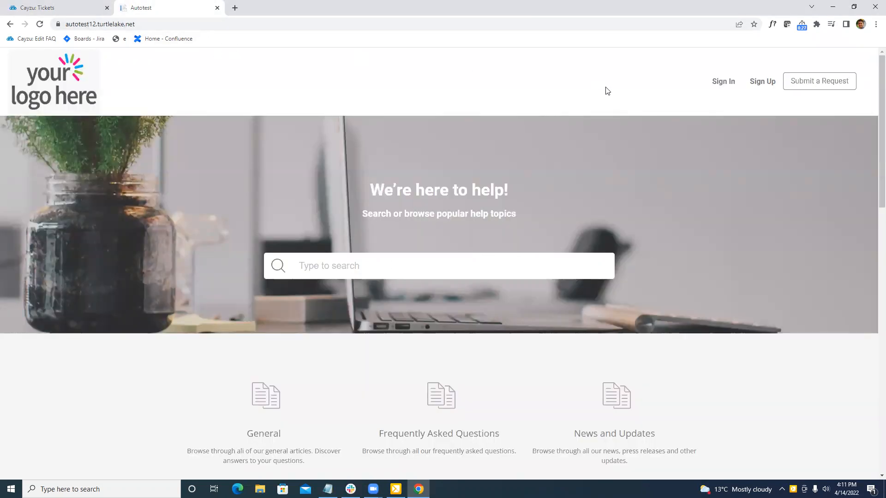
Bring up the portal's Submit a Request form and review it top to bottom.
{"action": "left_click", "coordinate": [818, 81]}
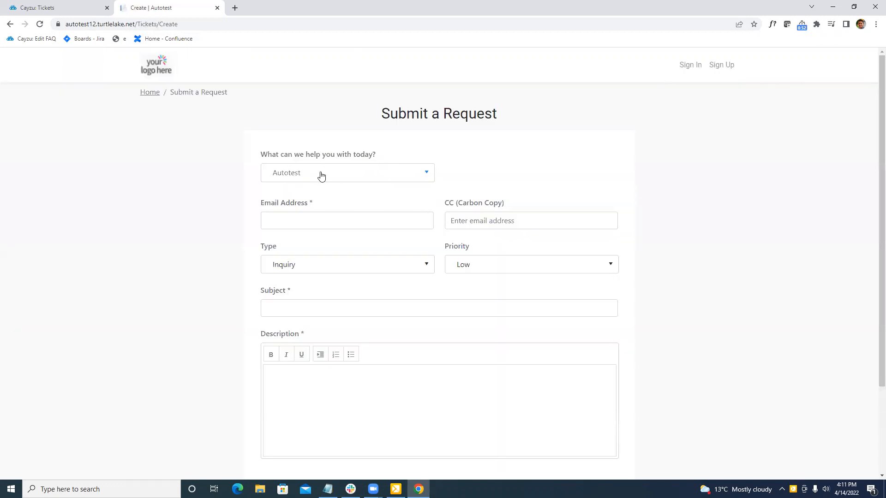
{"action": "scroll", "scroll_direction": "down", "scroll_amount": 3}
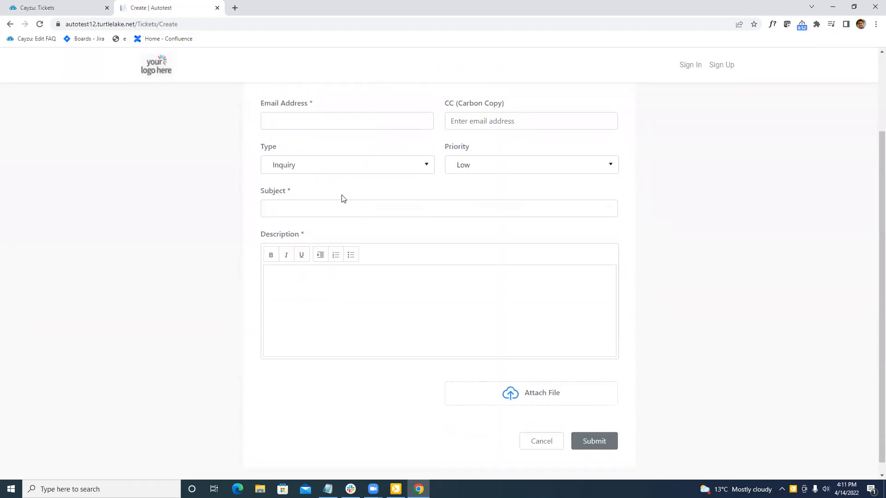
{"action": "scroll", "scroll_direction": "up", "scroll_amount": 3}
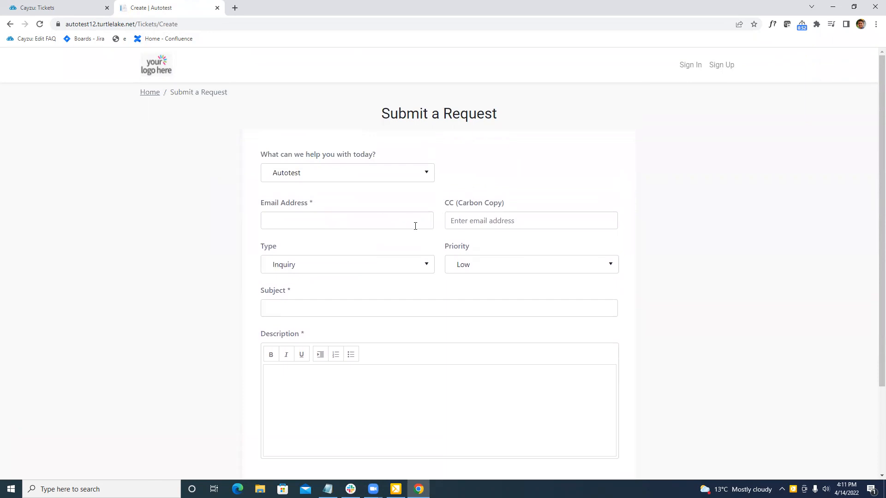
{"action": "mouse_move", "coordinate": [395, 214]}
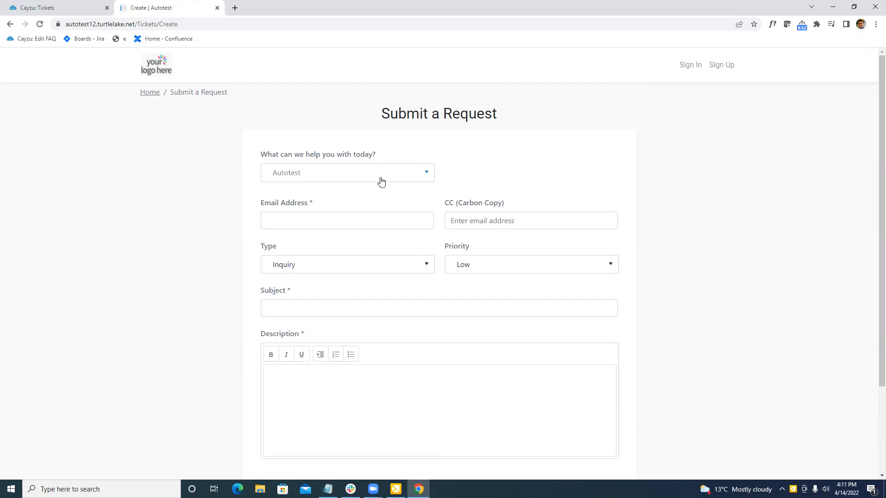
Switch the request form to Form 2, then return to the agent Tickets list.
{"action": "left_click", "coordinate": [347, 173]}
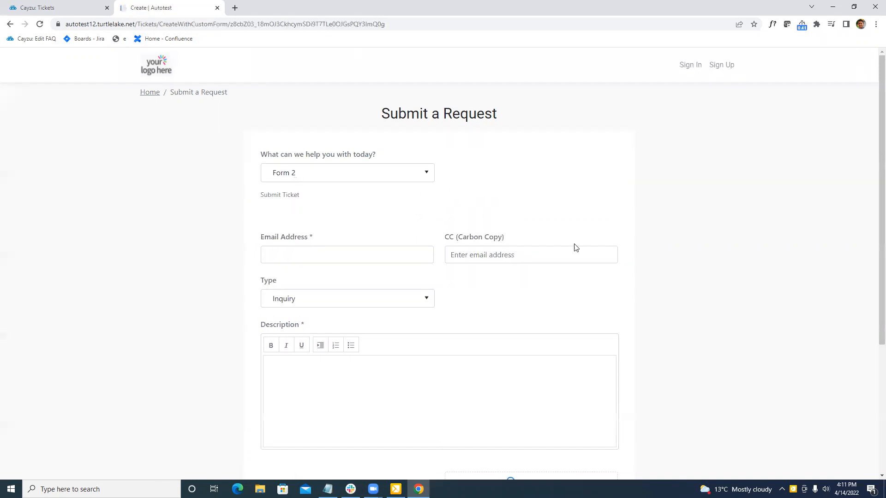
{"action": "mouse_move", "coordinate": [529, 235]}
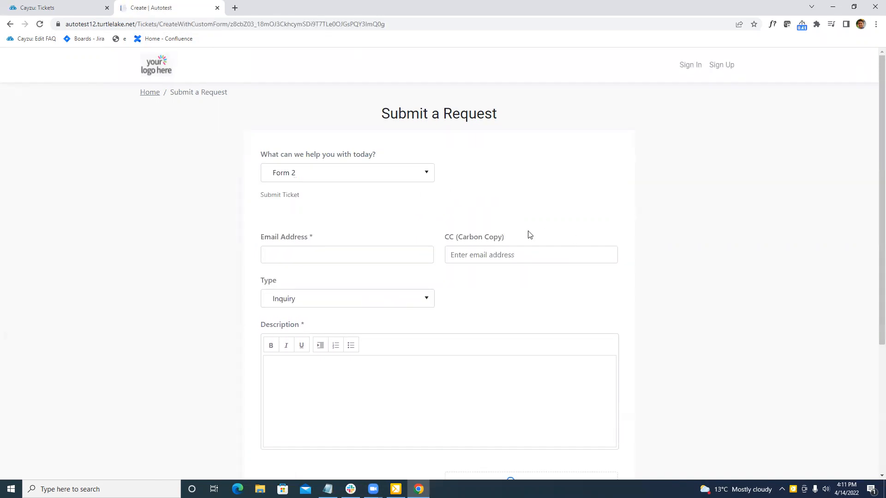
{"action": "mouse_move", "coordinate": [454, 179]}
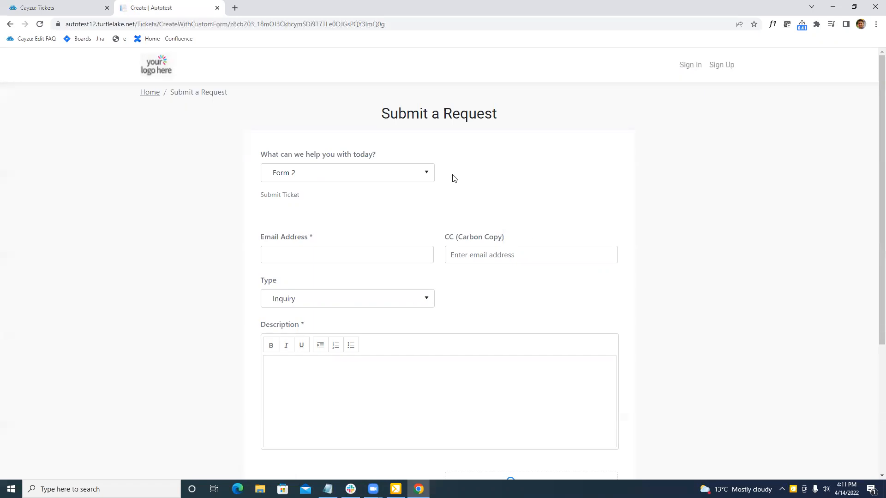
{"action": "mouse_move", "coordinate": [408, 247]}
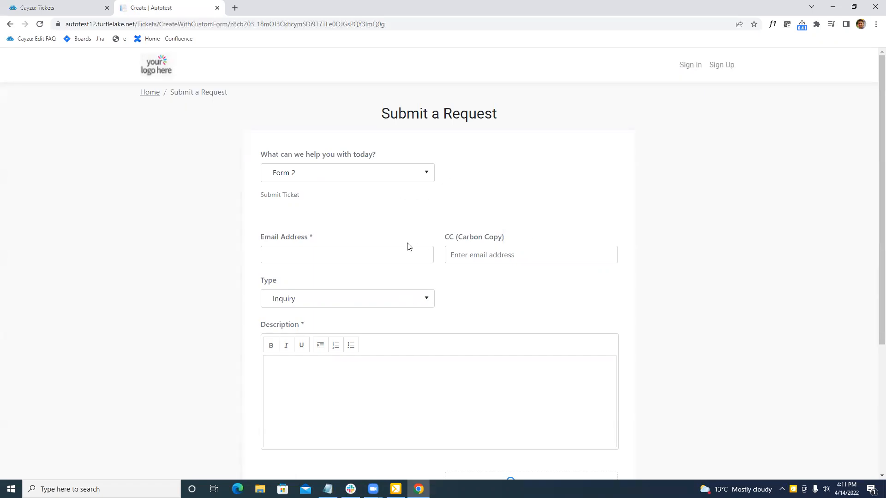
{"action": "mouse_move", "coordinate": [323, 202]}
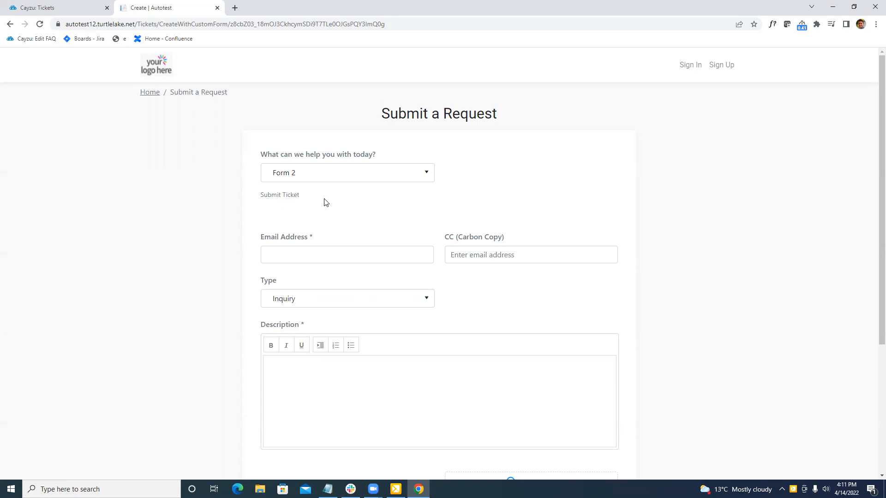
{"action": "mouse_move", "coordinate": [360, 213]}
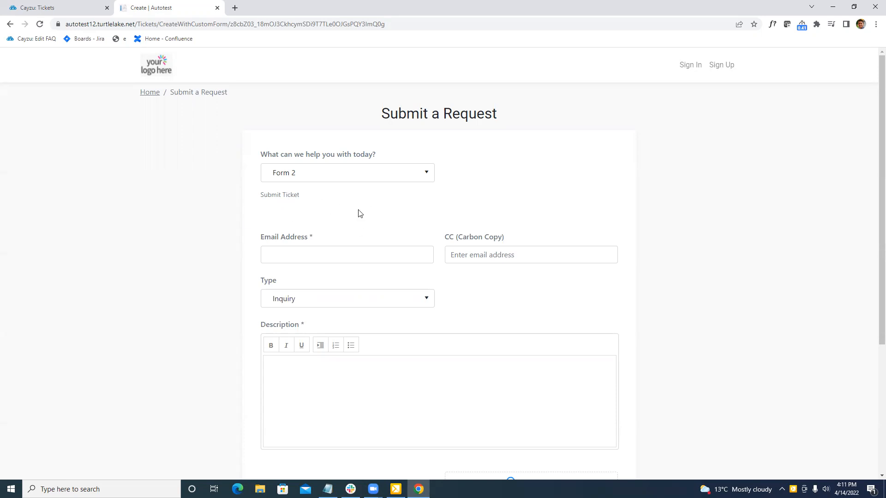
{"action": "left_click", "coordinate": [53, 7]}
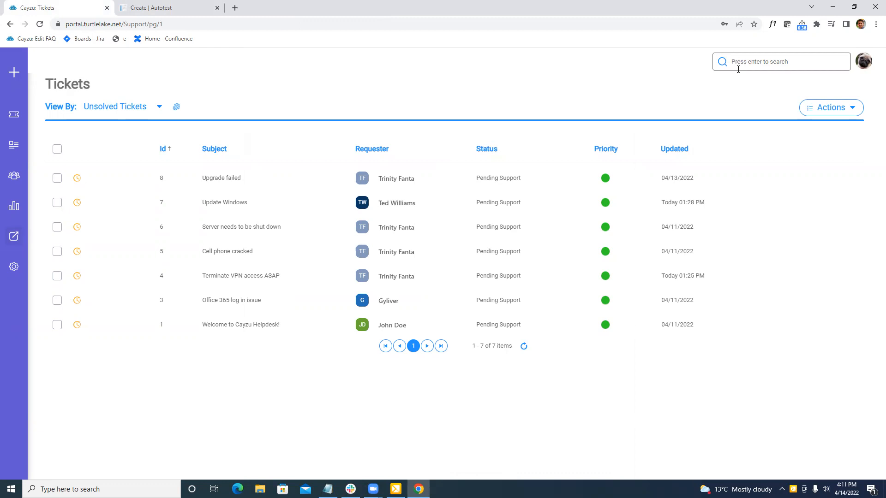
{"action": "mouse_move", "coordinate": [397, 202]}
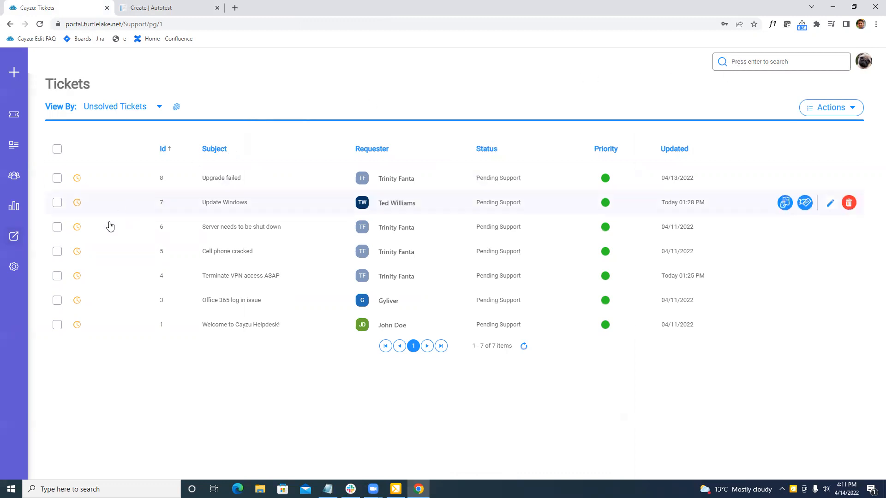
Go to Custom Fields in admin settings and show the add-field actions.
{"action": "left_click", "coordinate": [14, 266]}
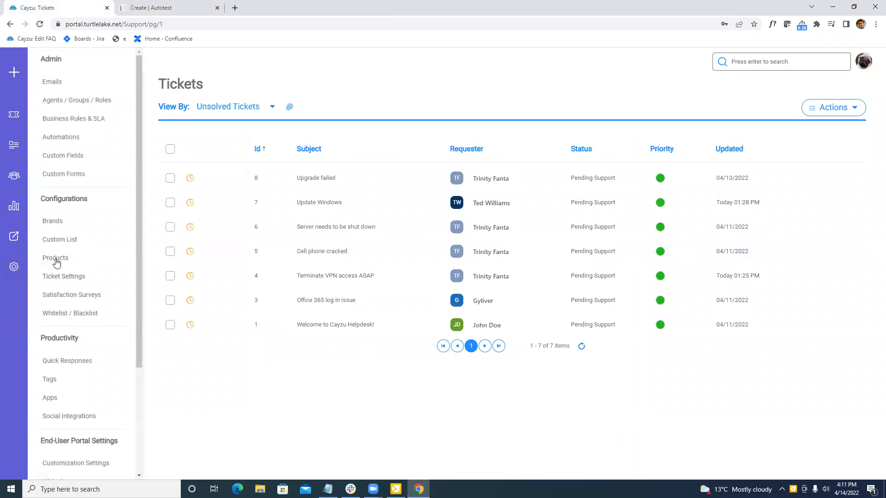
{"action": "mouse_move", "coordinate": [61, 240]}
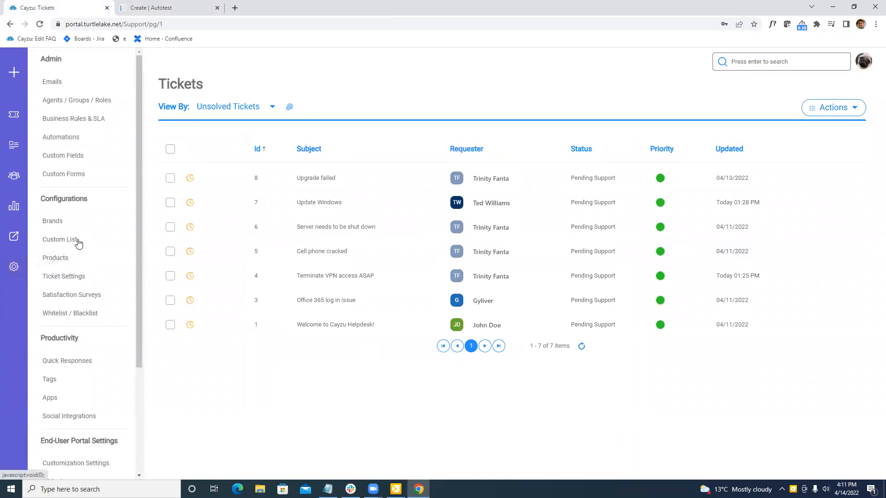
{"action": "left_click", "coordinate": [63, 155]}
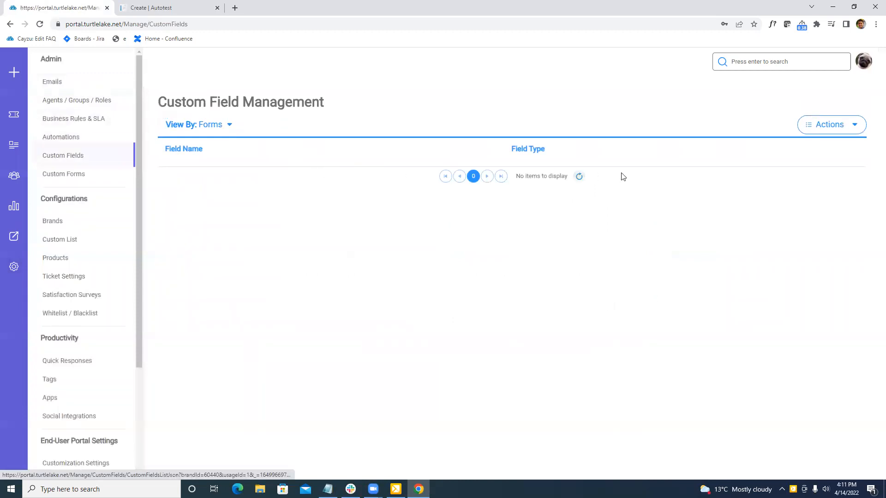
{"action": "left_click", "coordinate": [829, 124]}
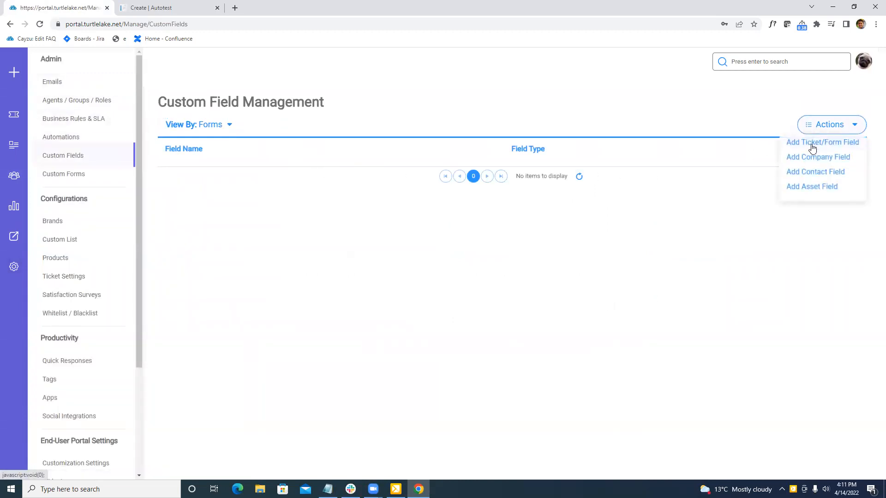
Add a ticket/form field named 'What is your favorite dog?' and begin editing its first option.
{"action": "left_click", "coordinate": [822, 142]}
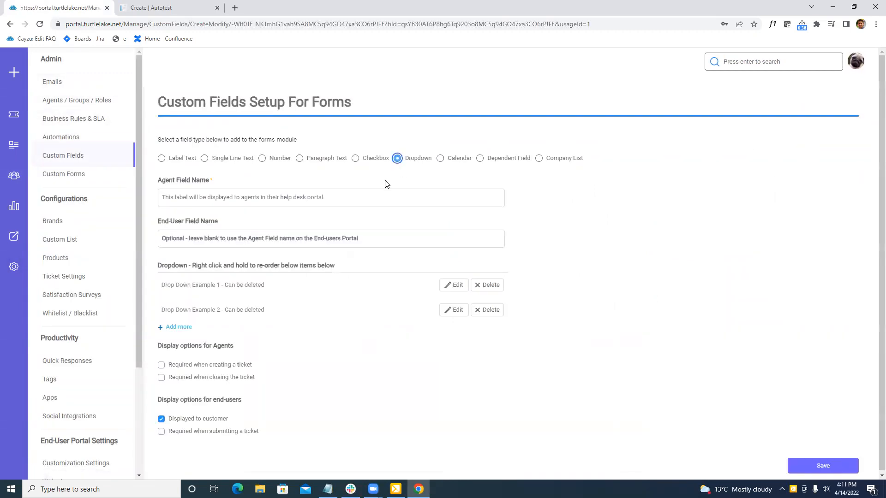
{"action": "type", "text": "W"}
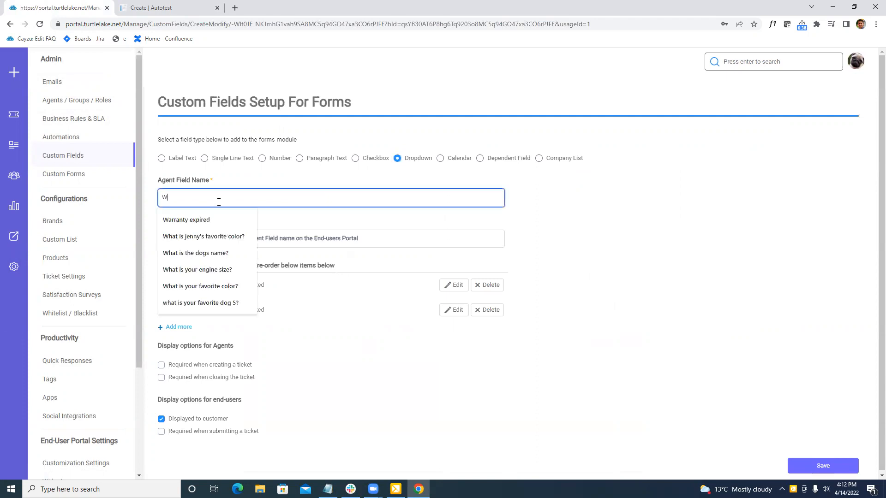
{"action": "type", "text": "What is your favorite dog"}
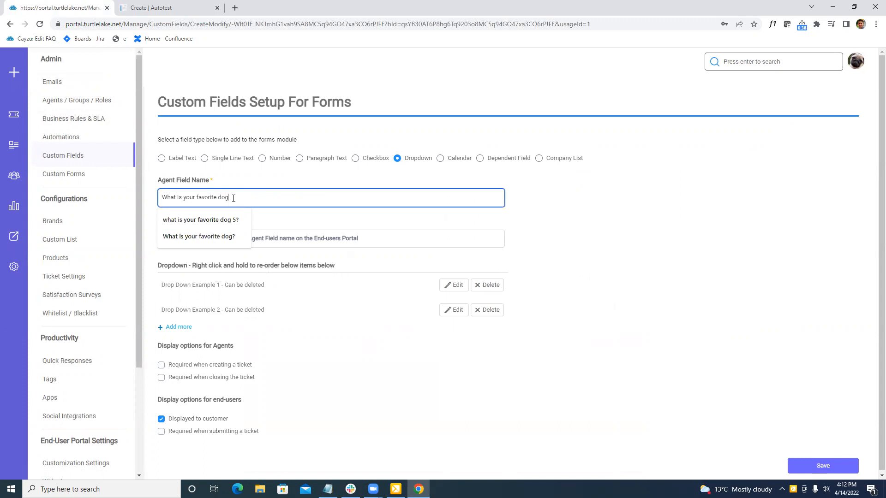
{"action": "left_click", "coordinate": [198, 236]}
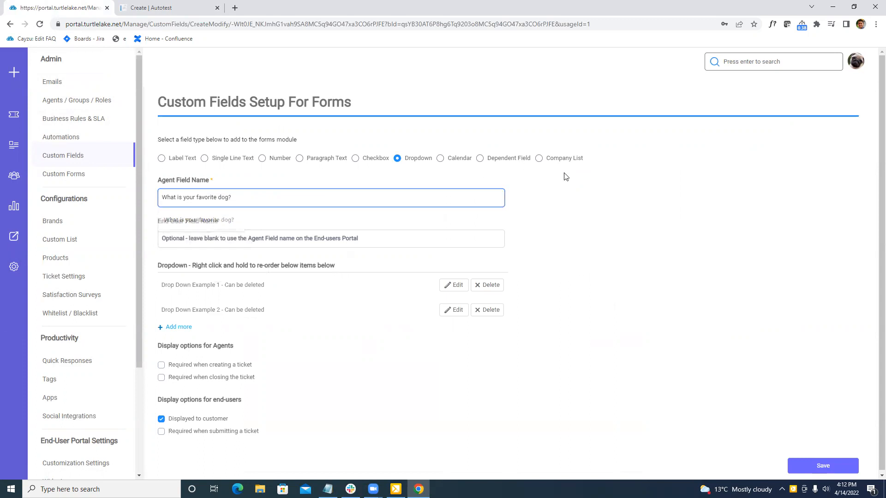
{"action": "left_click", "coordinate": [454, 285]}
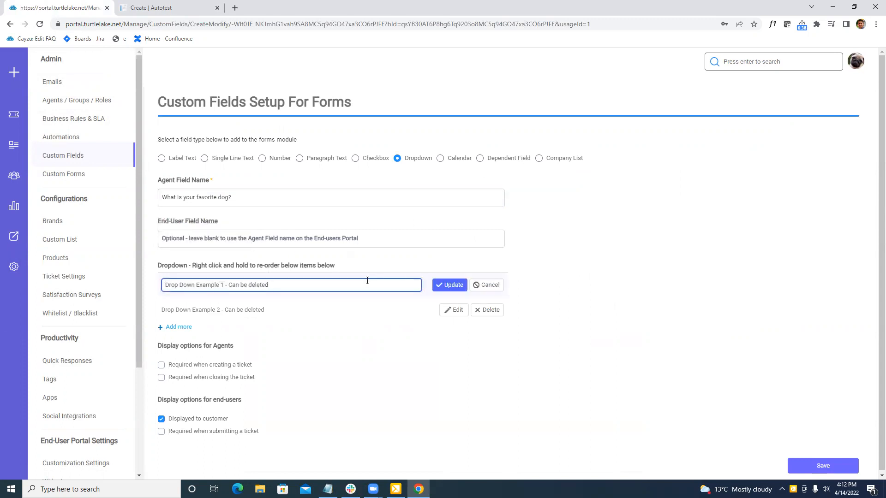
Fill the dropdown with Bulldog, Rottweiler and a new third option Sheppard.
{"action": "type", "text": "Bulldog"}
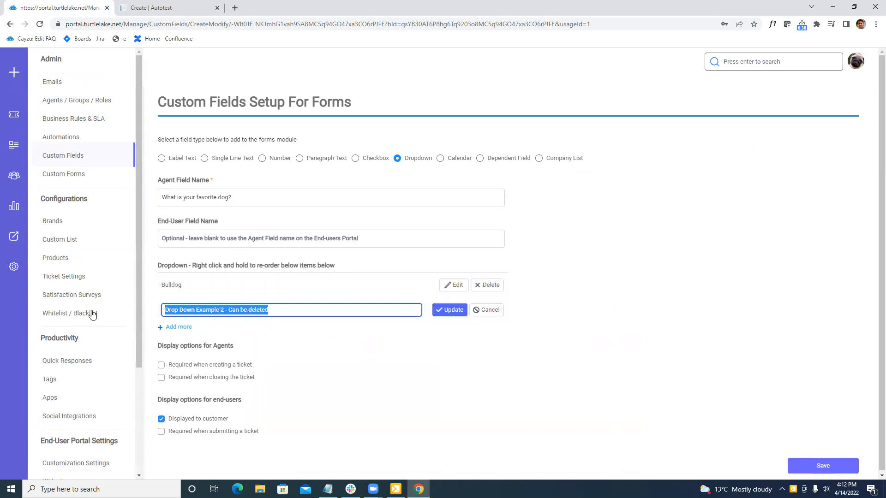
{"action": "type", "text": "Rott"}
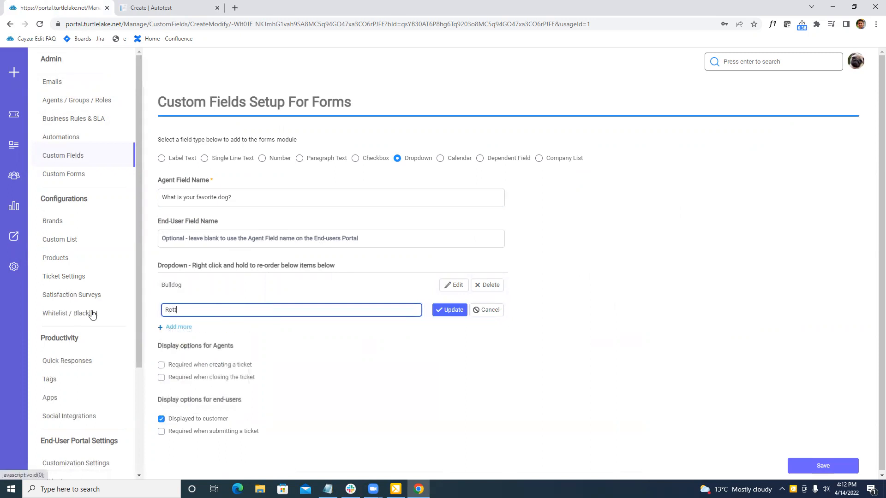
{"action": "type", "text": "weiler"}
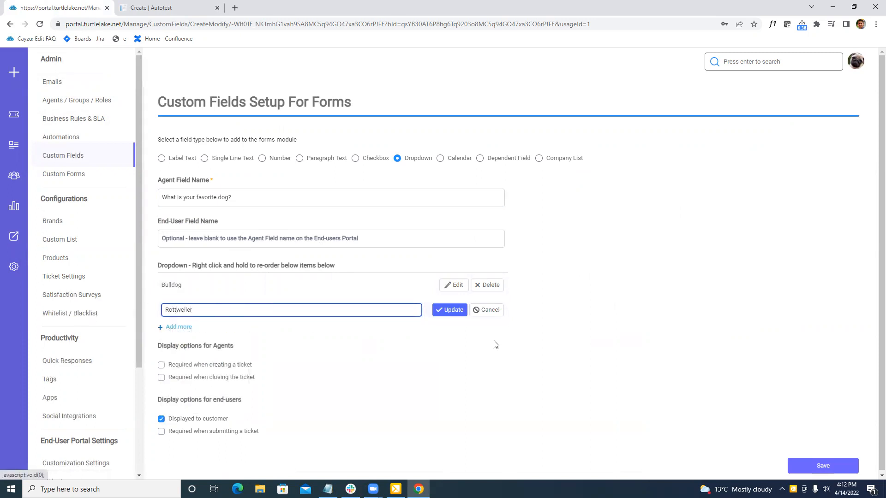
{"action": "left_click", "coordinate": [449, 310]}
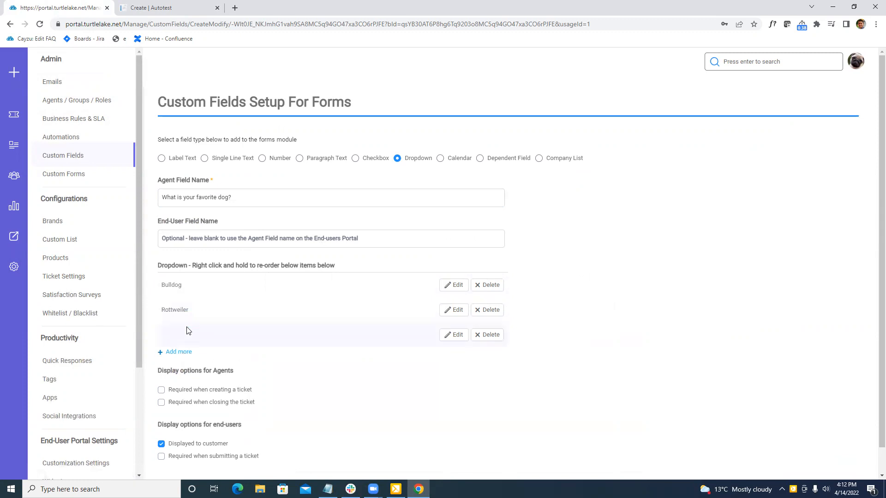
{"action": "left_click", "coordinate": [456, 334]}
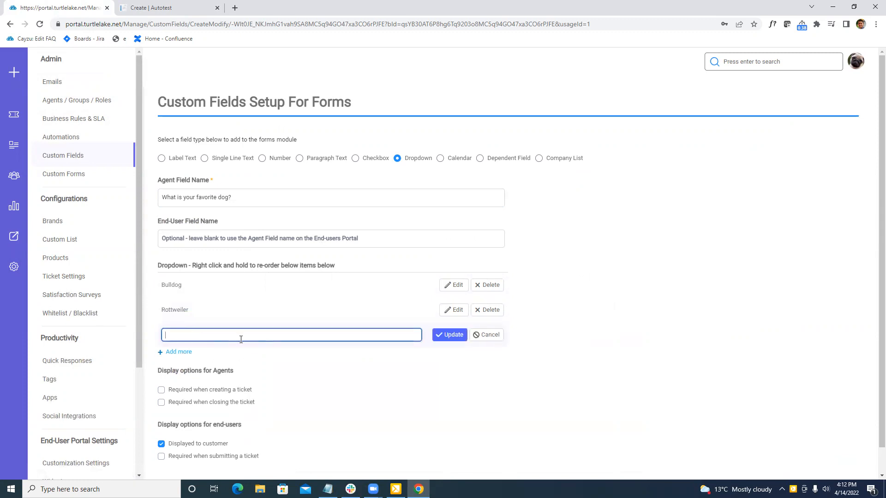
{"action": "type", "text": "Sheppard"}
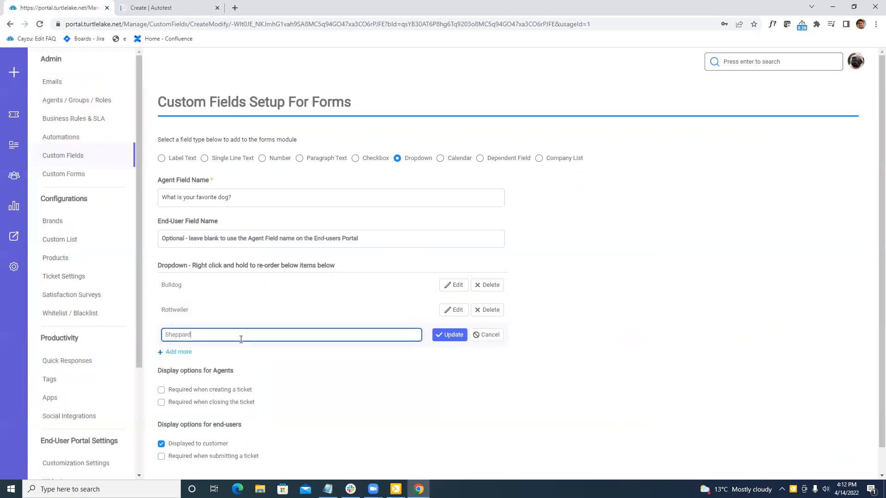
{"action": "left_click", "coordinate": [449, 334]}
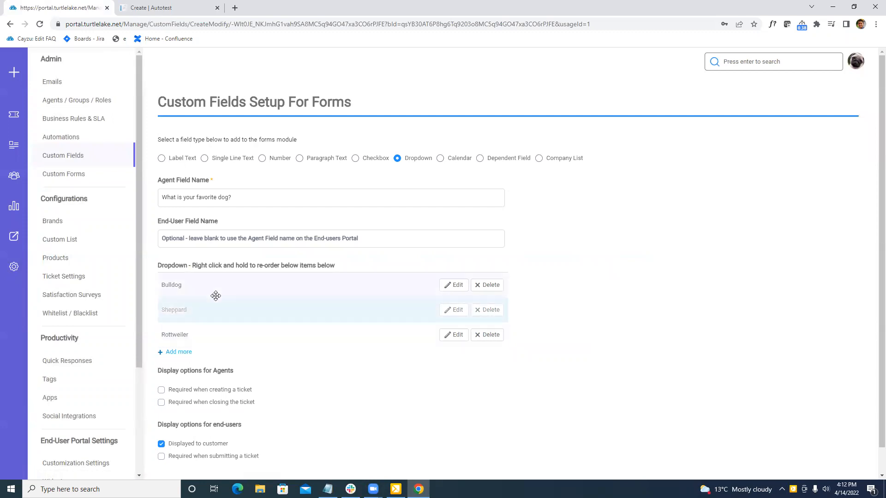
Drag the breeds into the order Rottweiler, Sheppard, Bulldog.
{"action": "left_click_drag", "start_coordinate": [216, 285], "coordinate": [197, 310]}
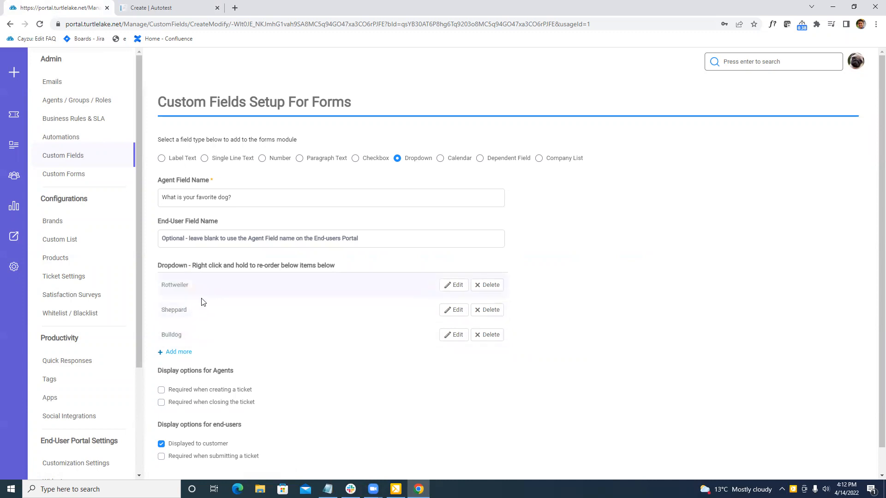
{"action": "mouse_move", "coordinate": [131, 60]}
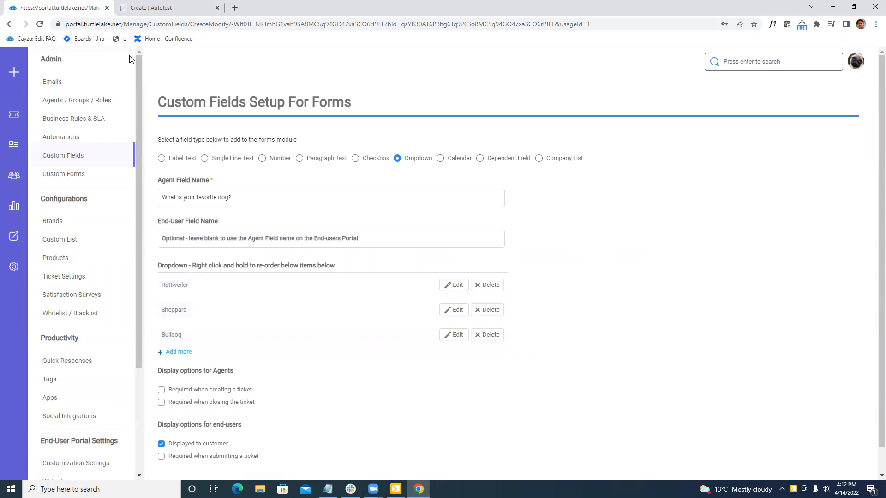
{"action": "left_click", "coordinate": [168, 7]}
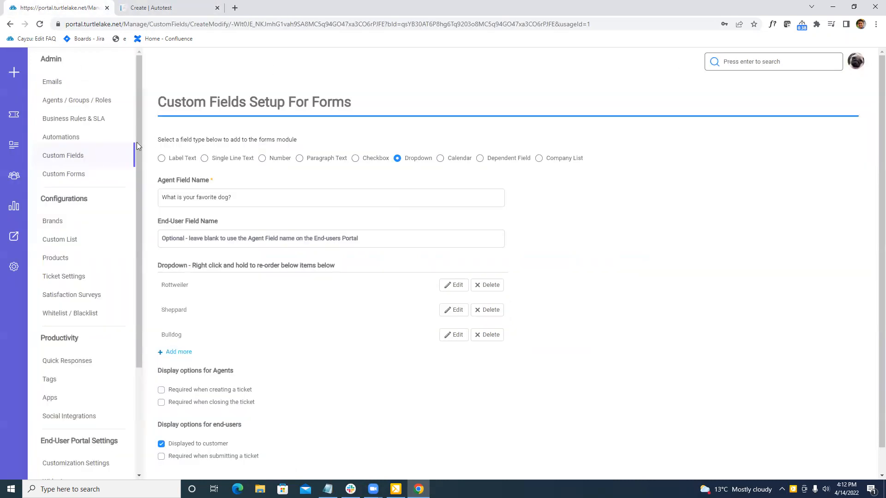
From Brands, preview the end-user portal, then enter the Autotest brand's settings.
{"action": "left_click", "coordinate": [53, 220]}
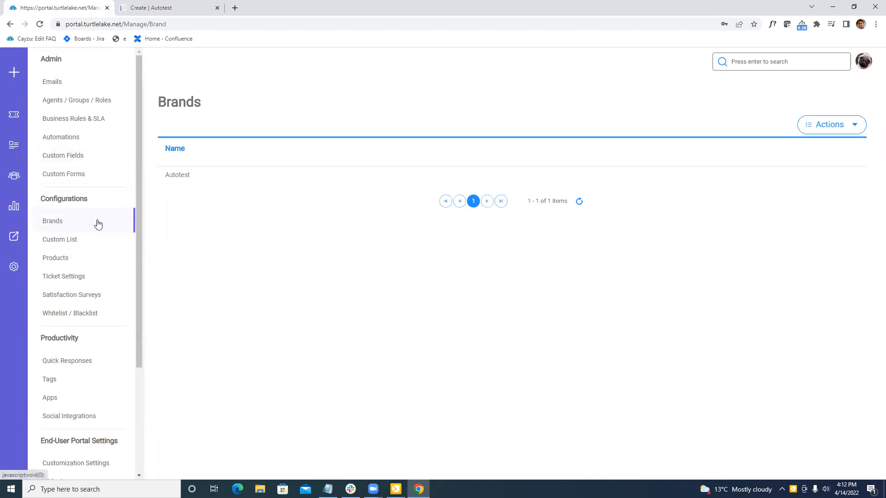
{"action": "mouse_move", "coordinate": [261, 181]}
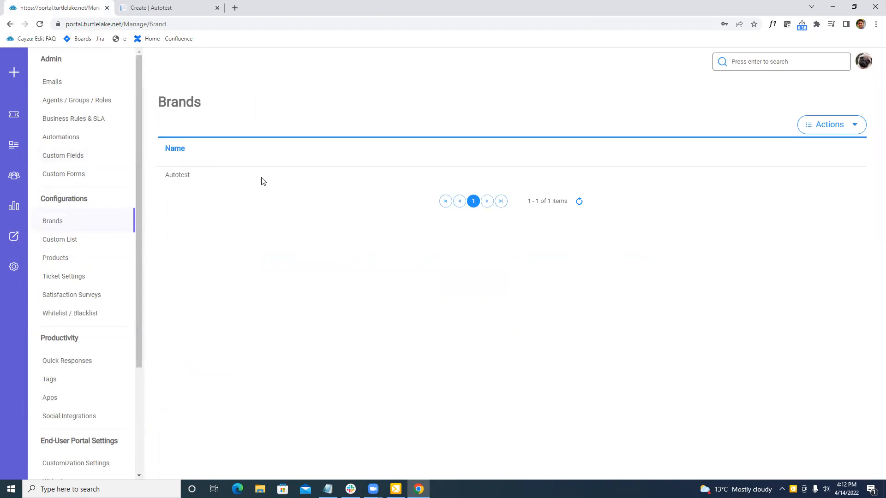
{"action": "left_click", "coordinate": [164, 8]}
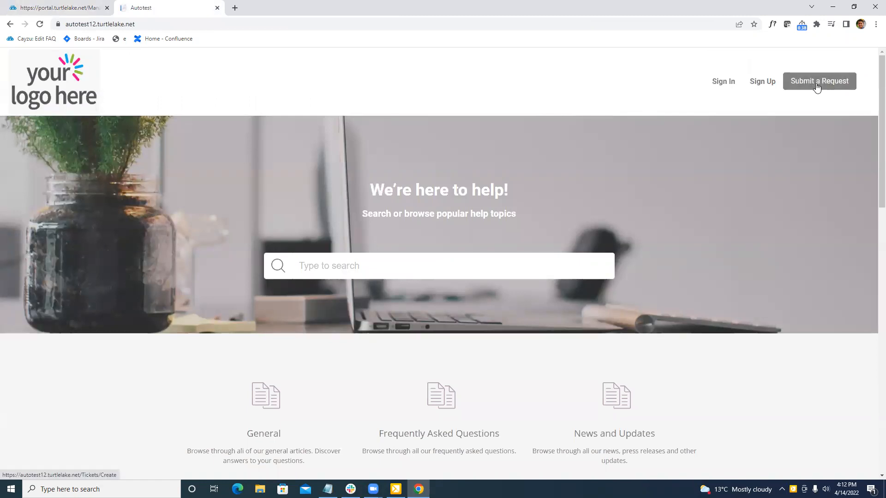
{"action": "left_click", "coordinate": [819, 81]}
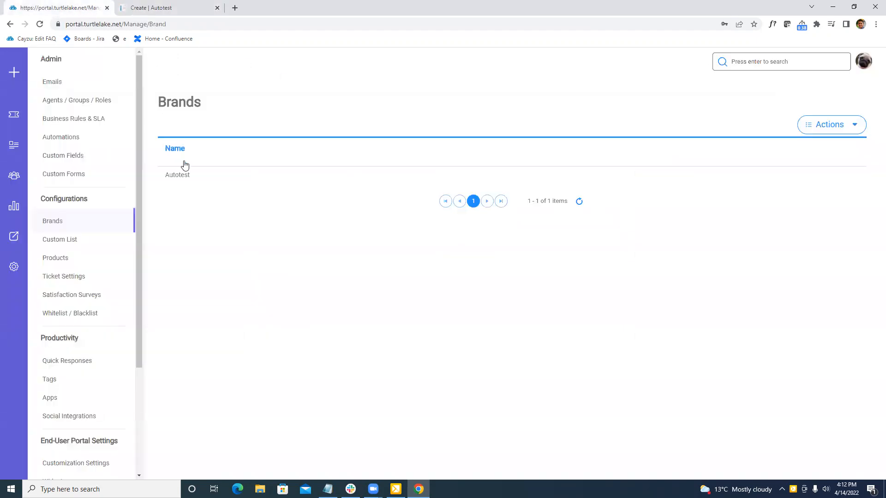
{"action": "left_click", "coordinate": [177, 174]}
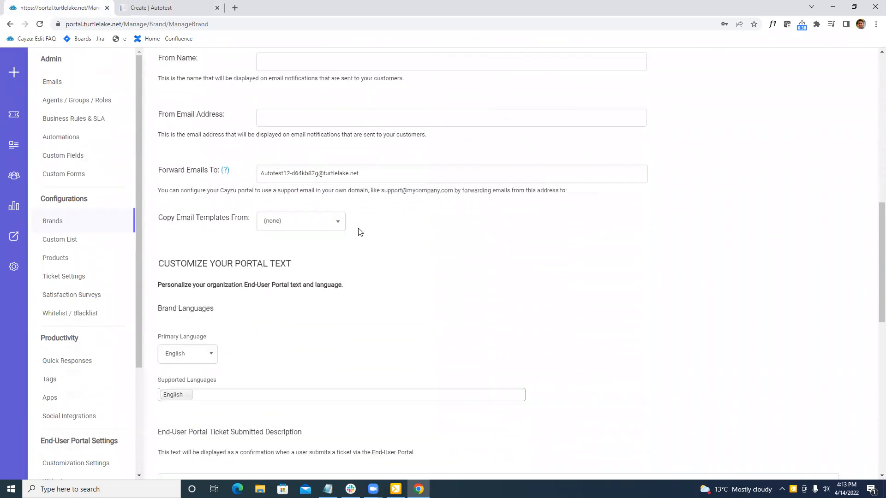
Add Français and Italiano to Autotest's supported languages alongside English.
{"action": "scroll", "scroll_direction": "down", "scroll_amount": 3}
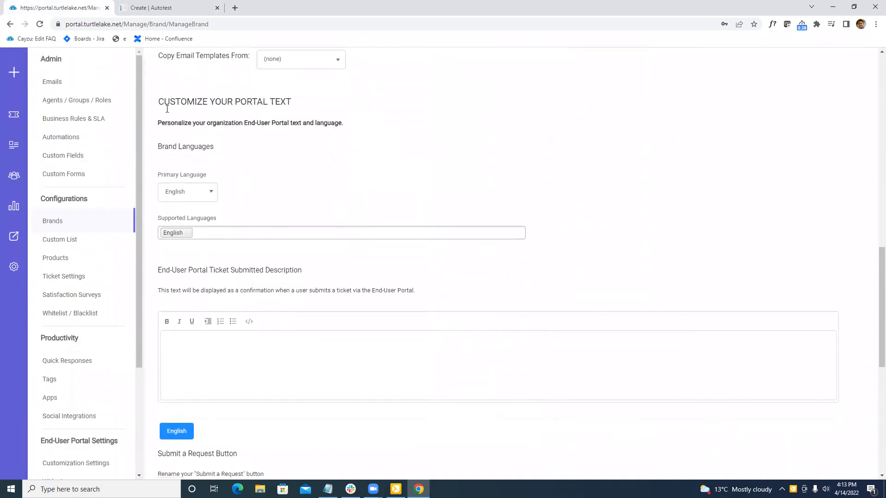
{"action": "mouse_move", "coordinate": [178, 191]}
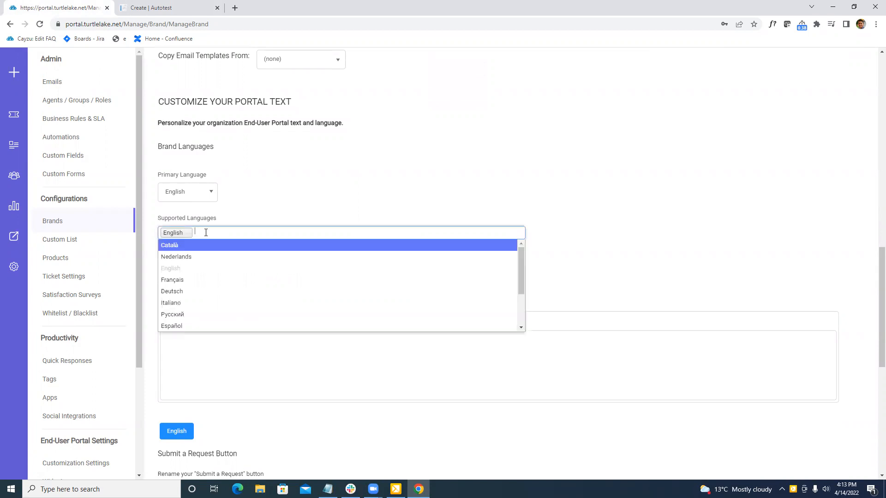
{"action": "left_click", "coordinate": [172, 279]}
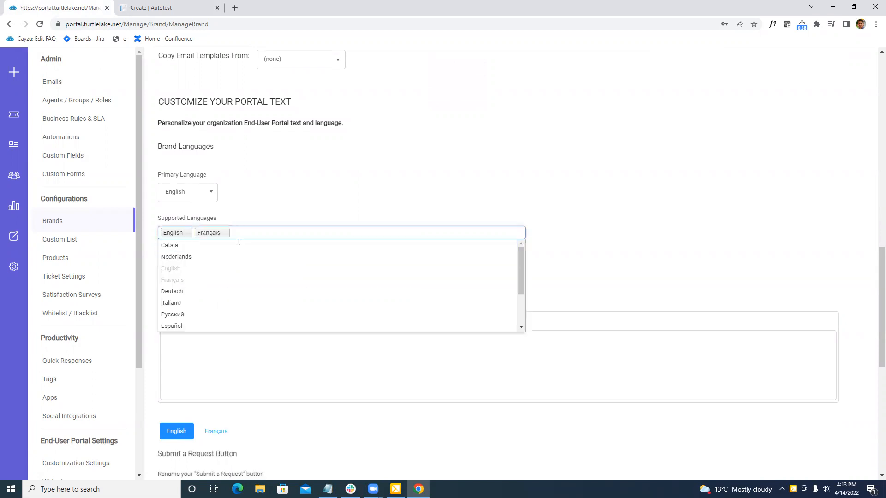
{"action": "left_click", "coordinate": [171, 303]}
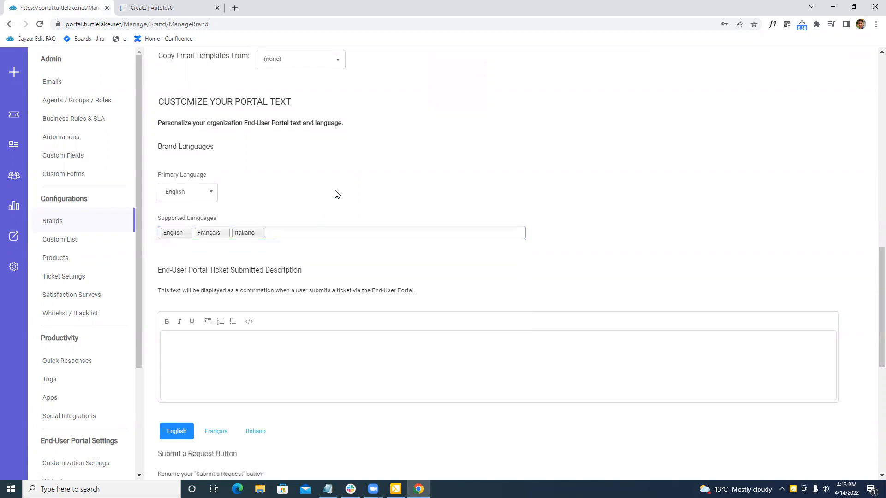
{"action": "scroll", "scroll_direction": "down", "scroll_amount": 3}
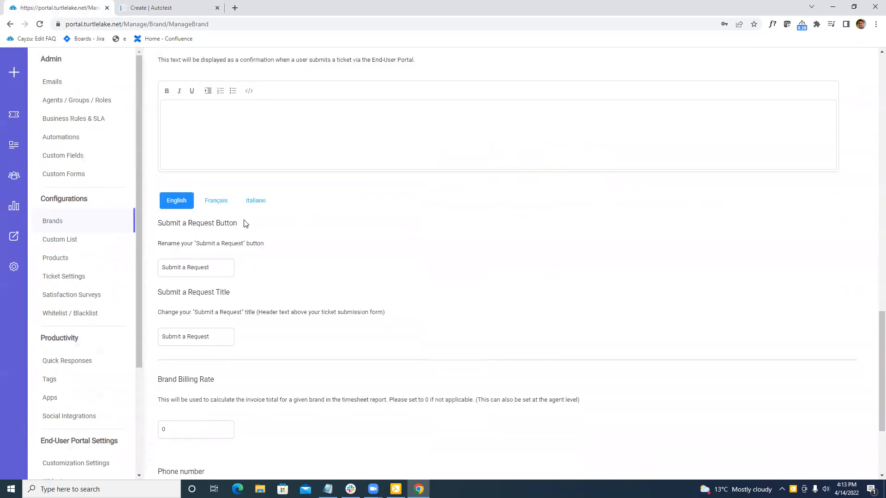
Replace the English Submit a Request button text with 'Submit a case'.
{"action": "scroll", "scroll_direction": "down", "scroll_amount": 3}
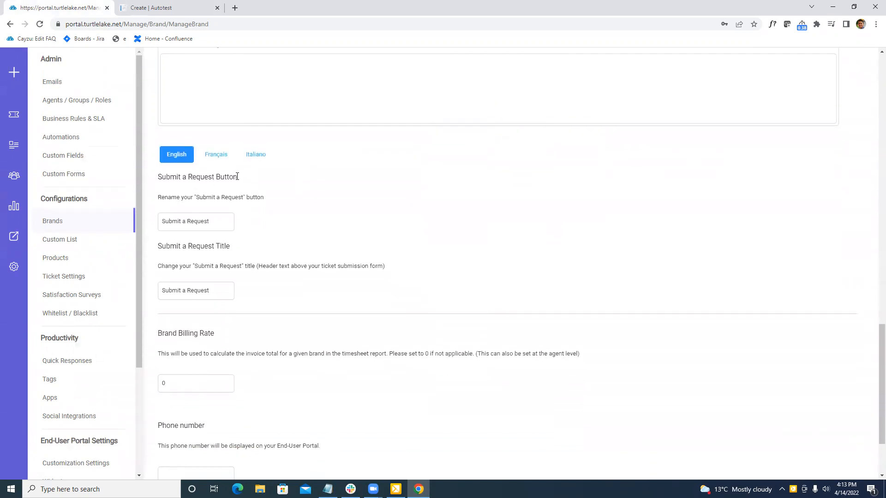
{"action": "mouse_move", "coordinate": [221, 188]}
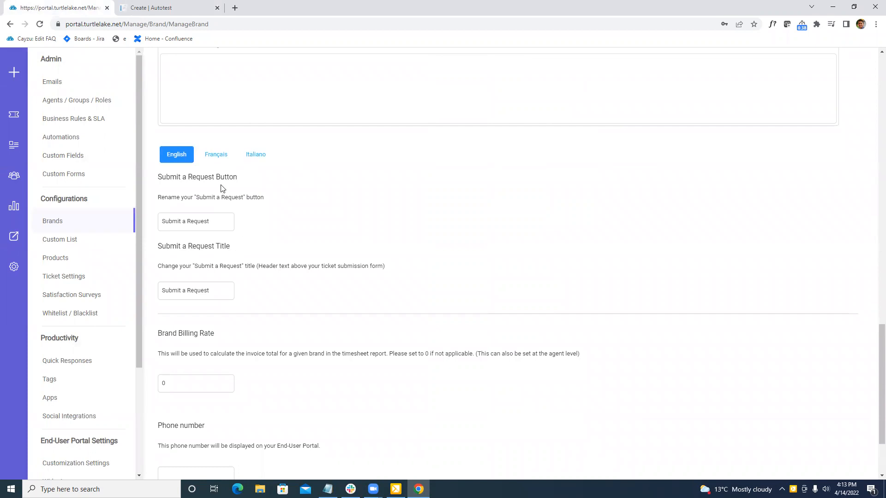
{"action": "left_click", "coordinate": [196, 220]}
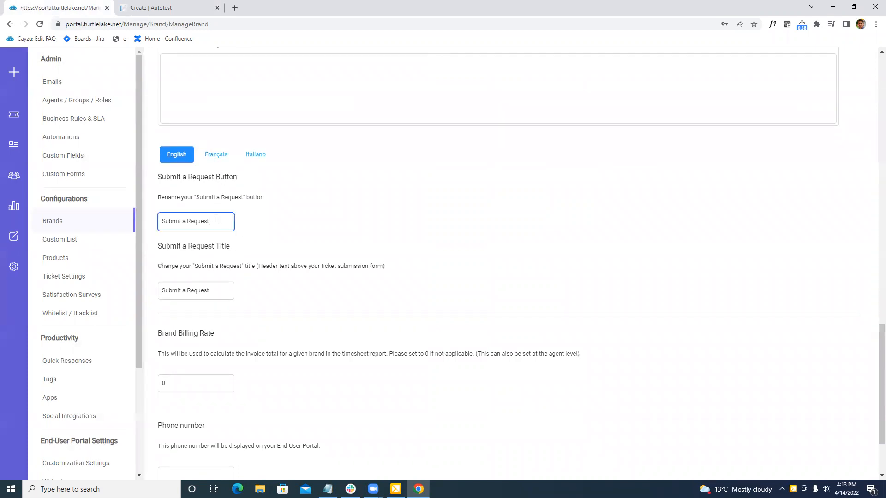
{"action": "type", "text": "fdadfa"}
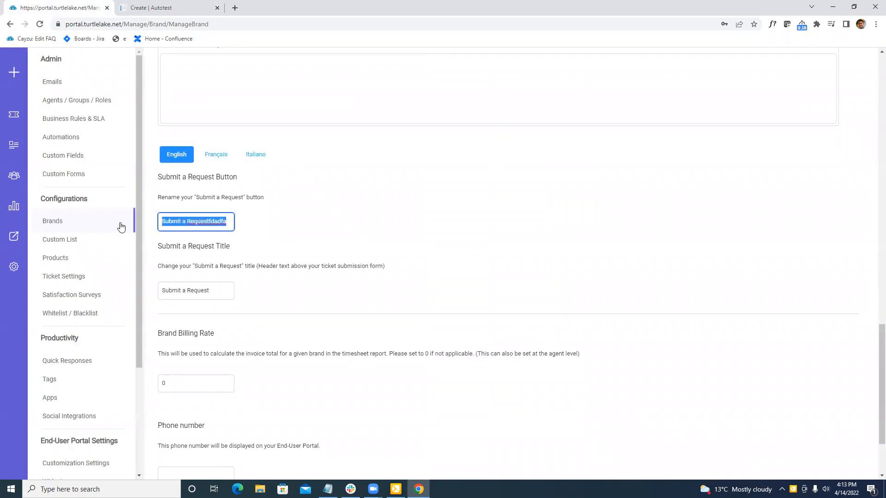
{"action": "type", "text": "Submi"}
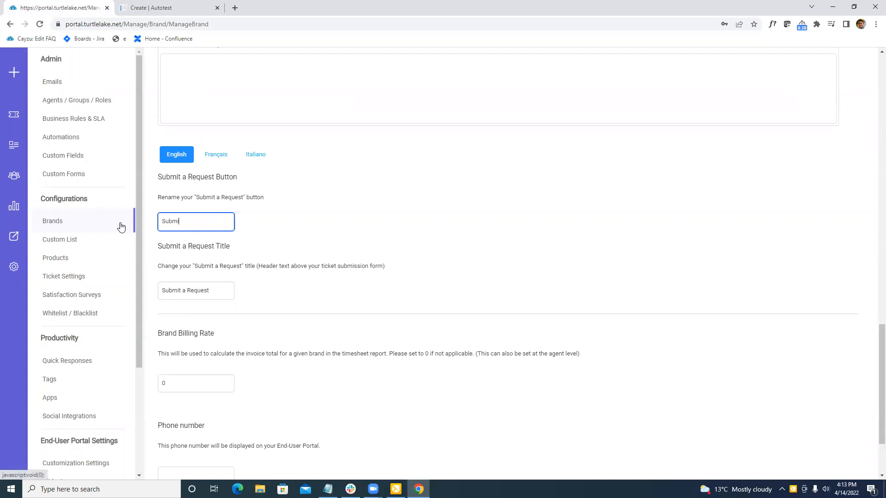
{"action": "type", "text": "Submit a case"}
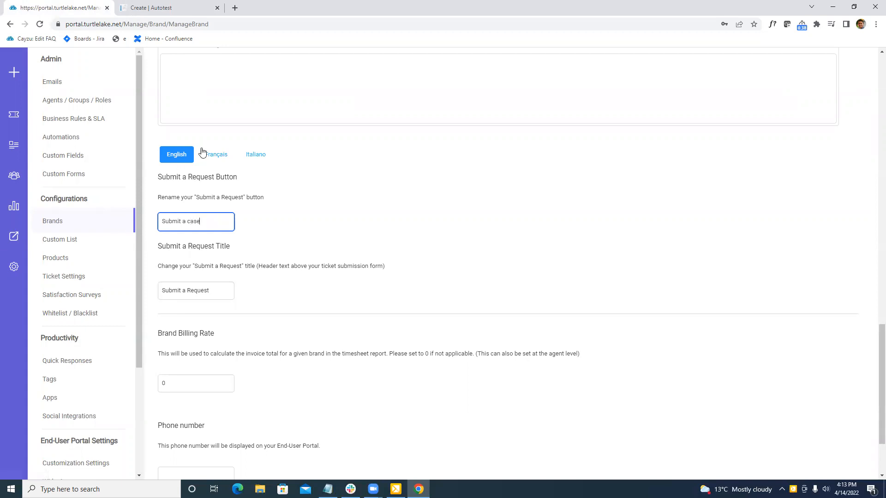
{"action": "left_click", "coordinate": [256, 154]}
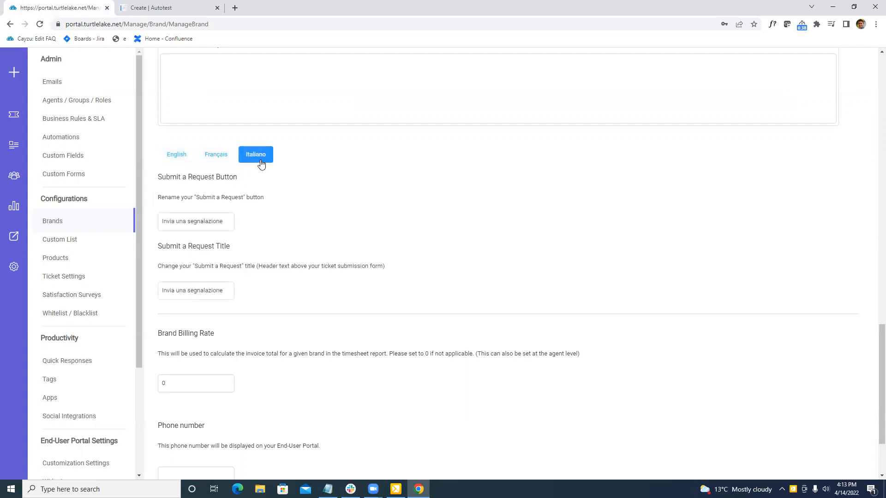
{"action": "mouse_move", "coordinate": [273, 174]}
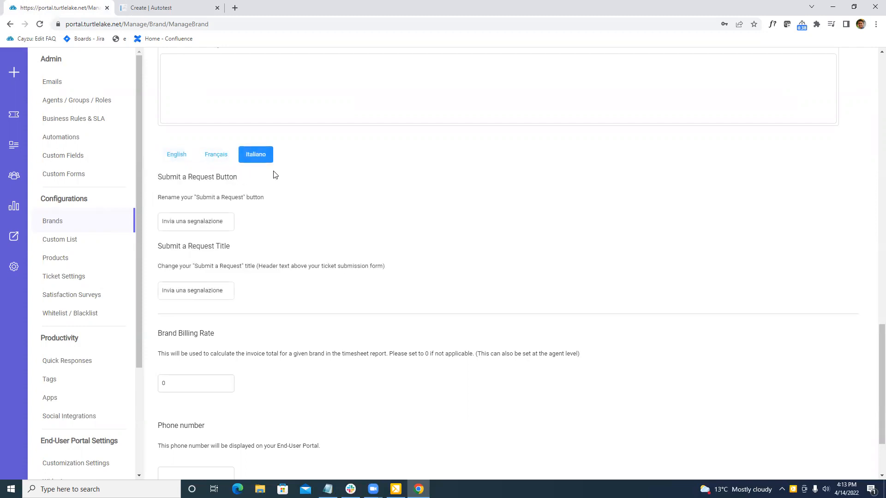
{"action": "mouse_move", "coordinate": [357, 209]}
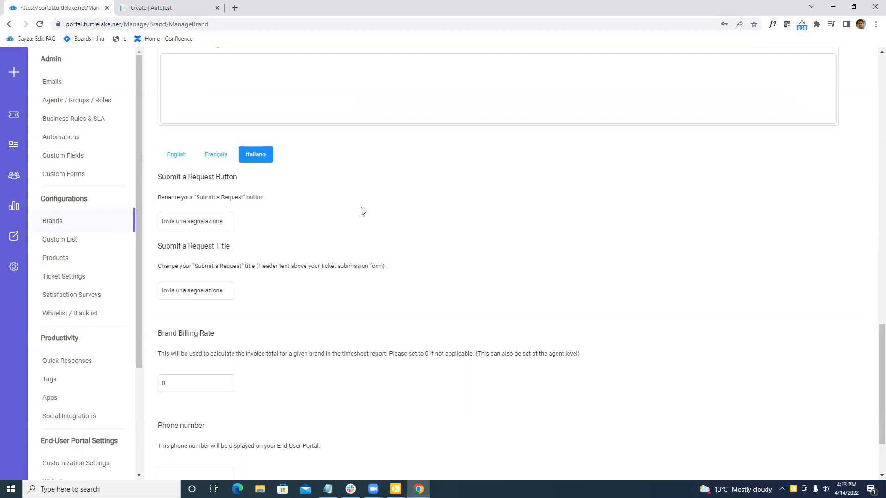
{"action": "mouse_move", "coordinate": [422, 222]}
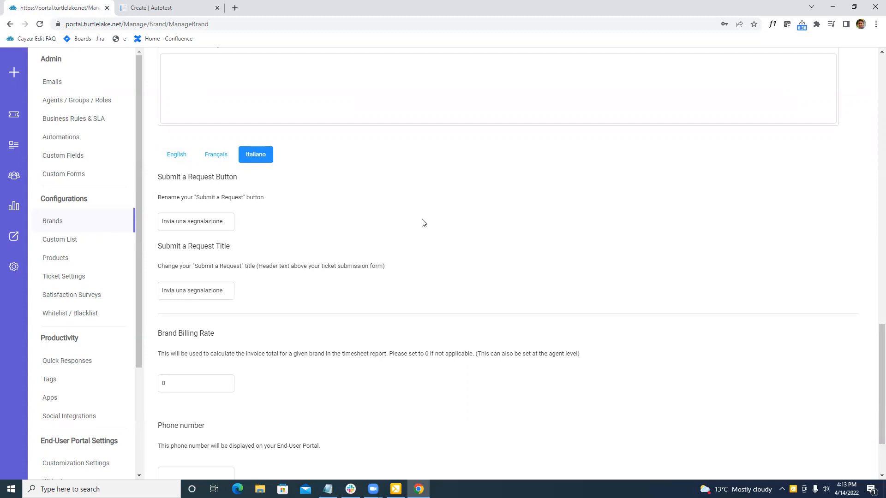